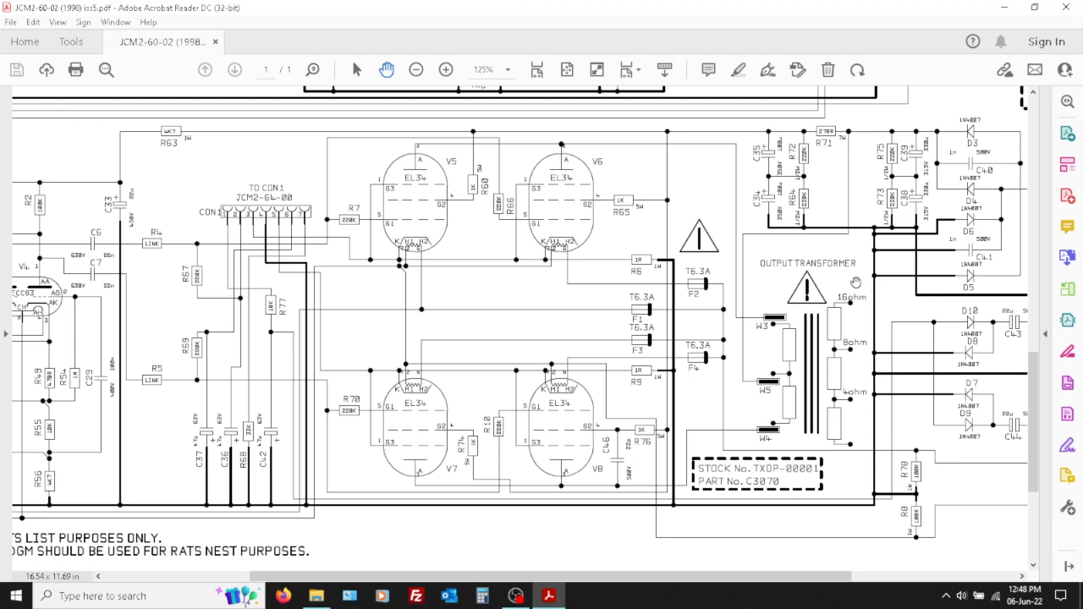
{"action": "mouse_move", "coordinate": [909, 86]}
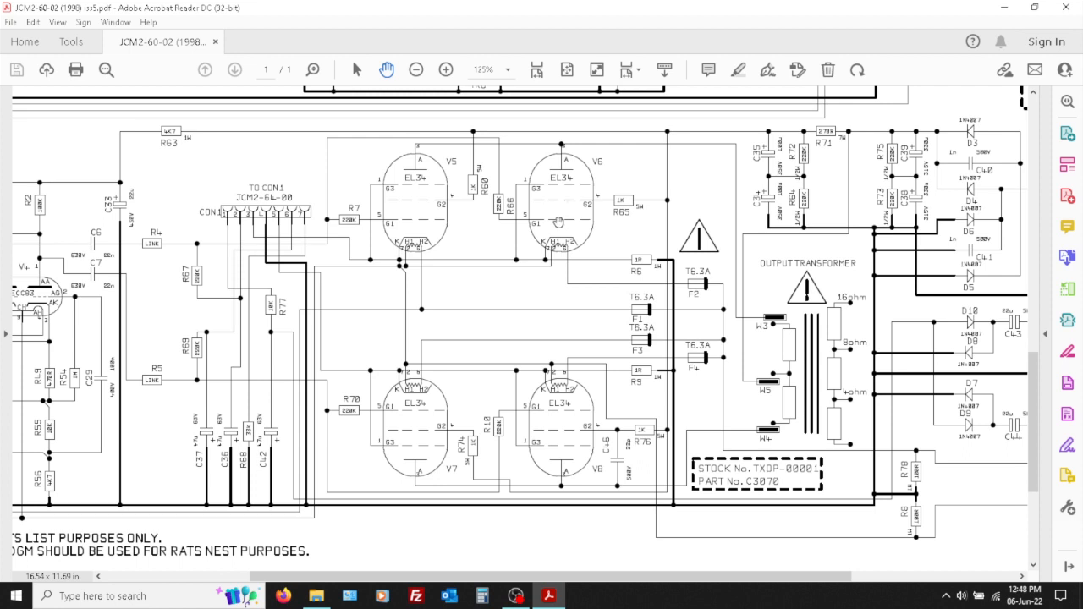
{"action": "mouse_move", "coordinate": [634, 179]}
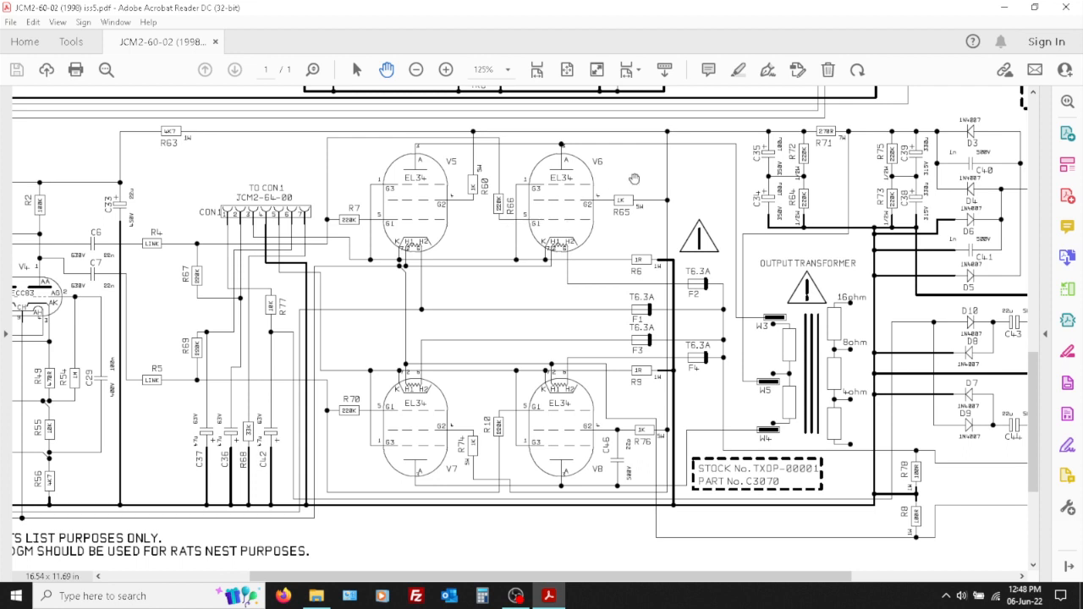
{"action": "mouse_move", "coordinate": [622, 269]}
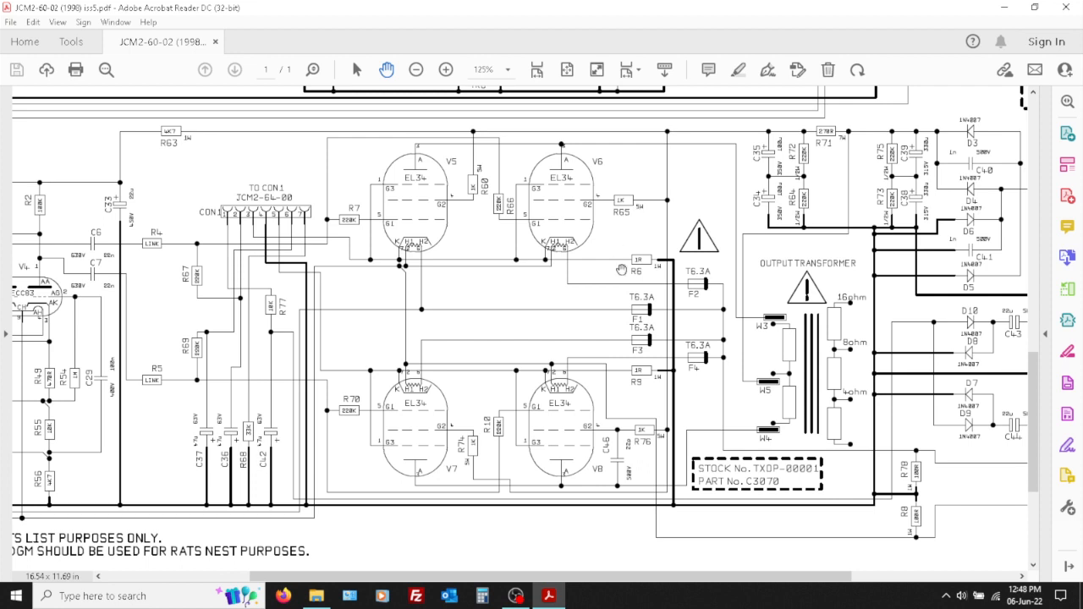
{"action": "mouse_move", "coordinate": [574, 433]}
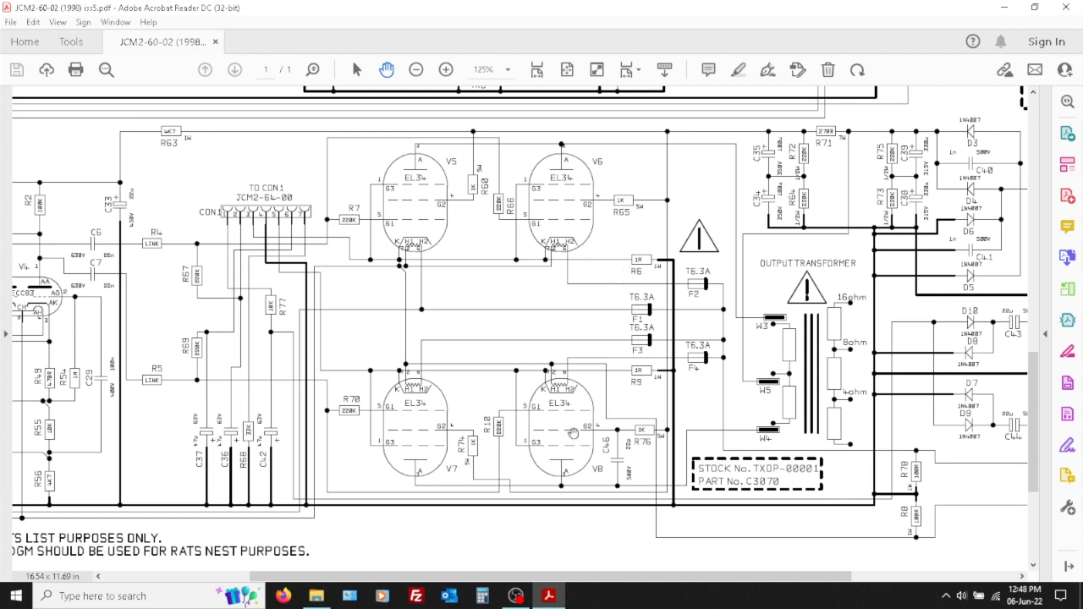
{"action": "mouse_move", "coordinate": [688, 440]}
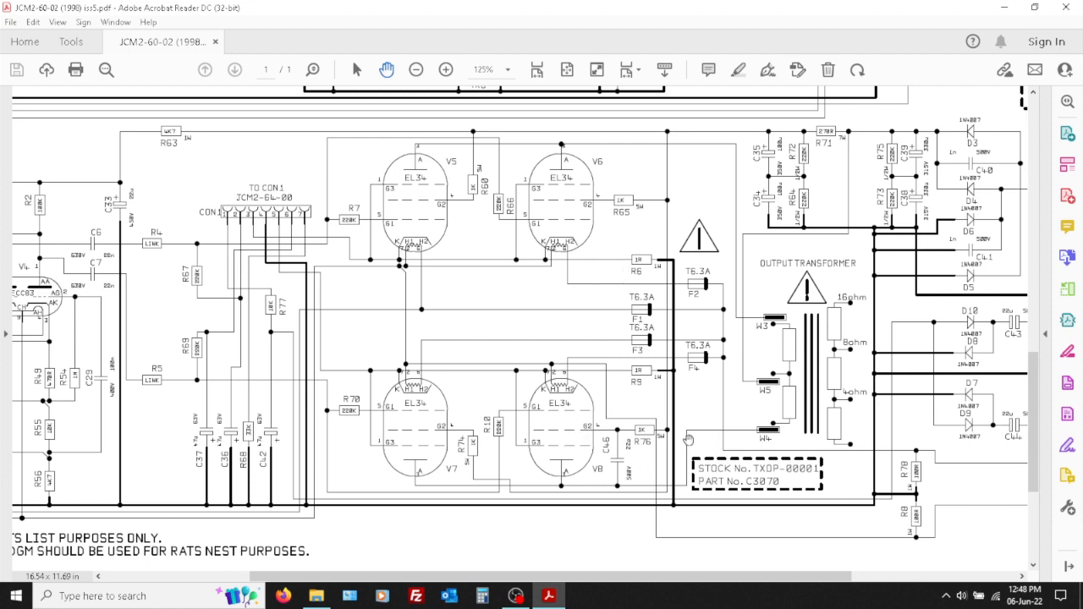
{"action": "mouse_move", "coordinate": [595, 426]}
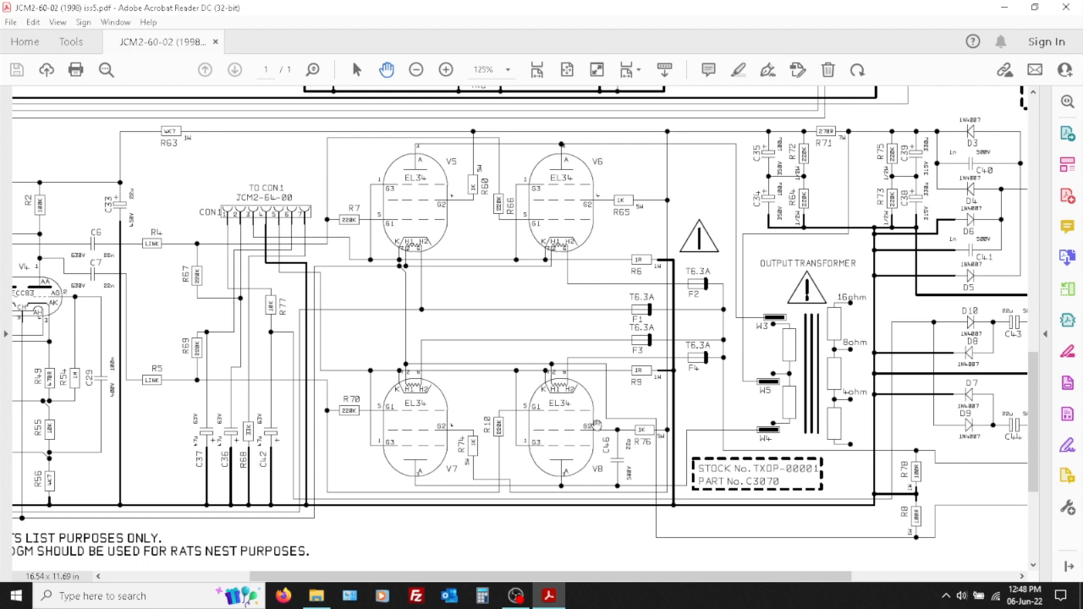
{"action": "mouse_move", "coordinate": [539, 447]}
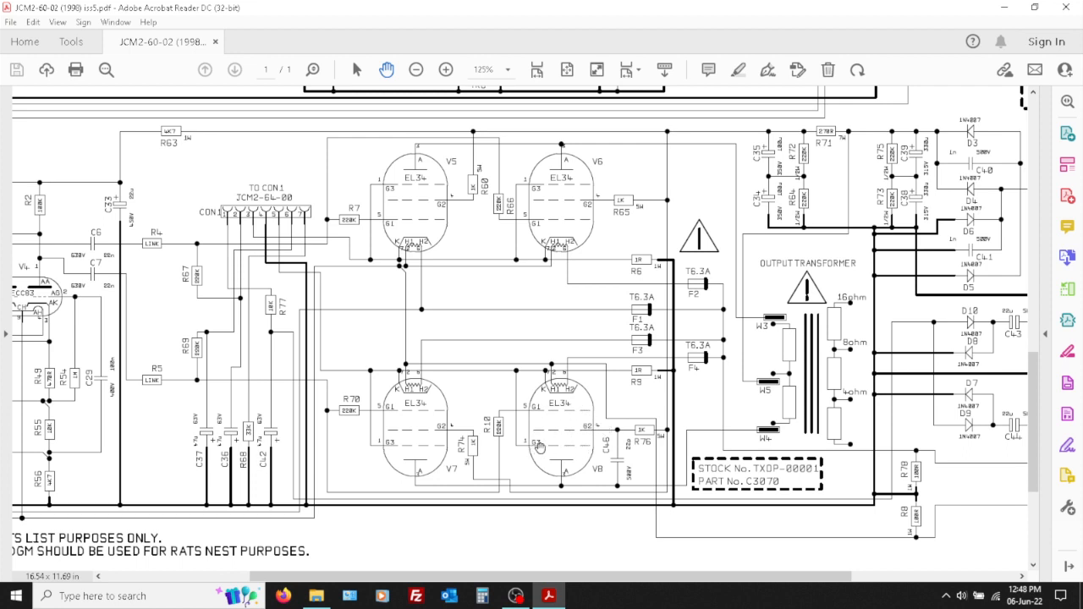
{"action": "mouse_move", "coordinate": [574, 439]}
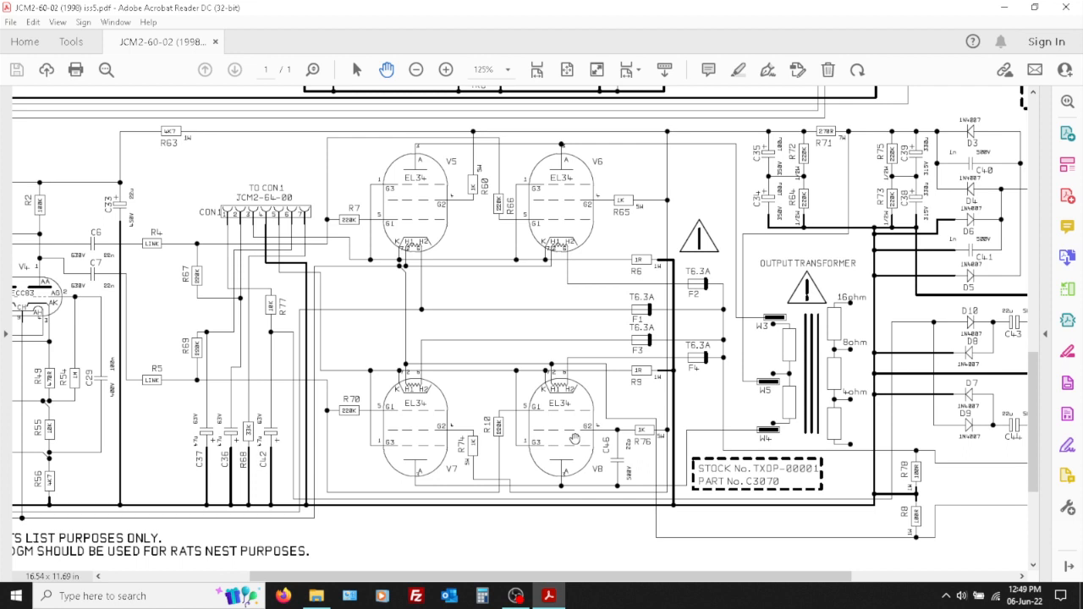
{"action": "mouse_move", "coordinate": [574, 440]}
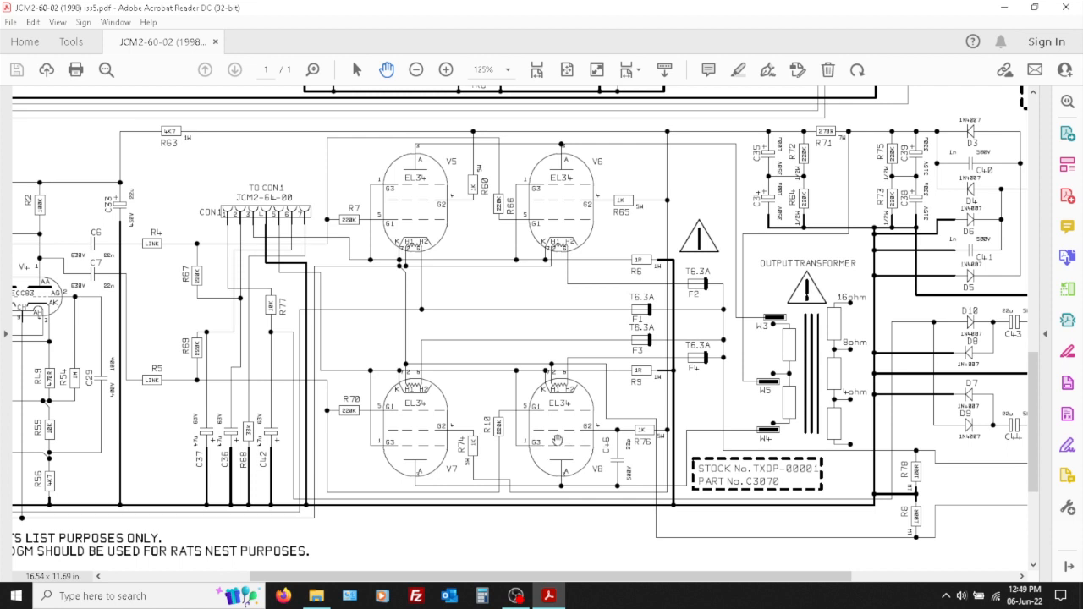
{"action": "mouse_move", "coordinate": [557, 440]}
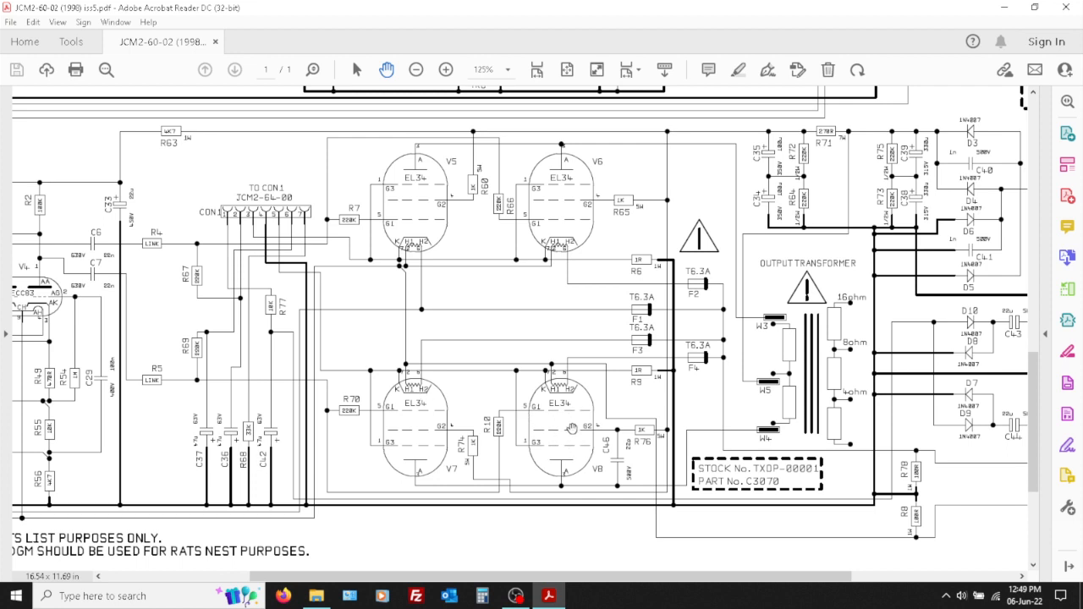
{"action": "mouse_move", "coordinate": [527, 410]}
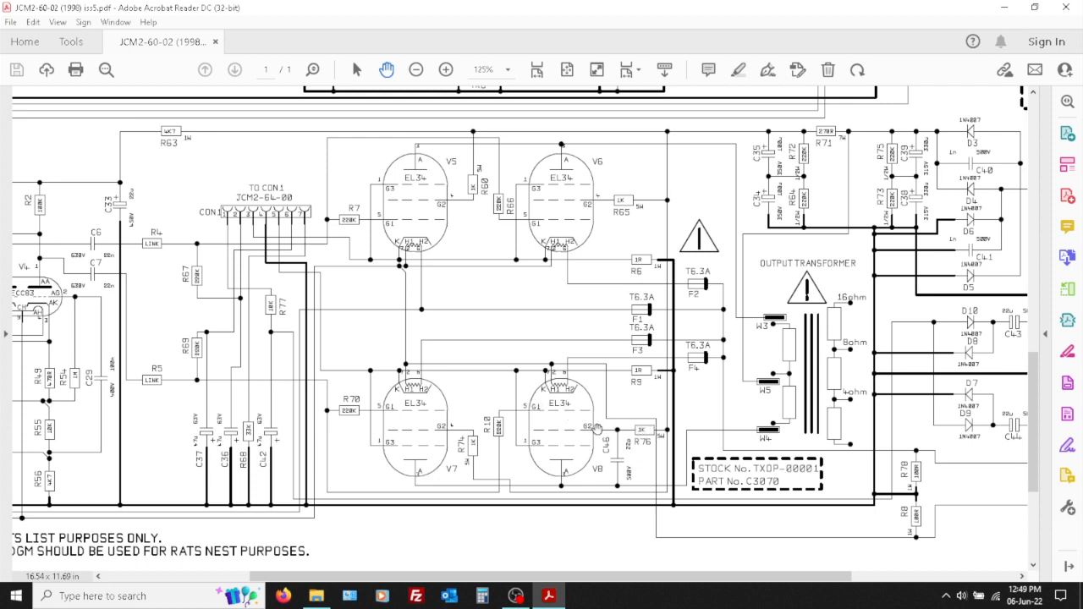
{"action": "mouse_move", "coordinate": [494, 409]}
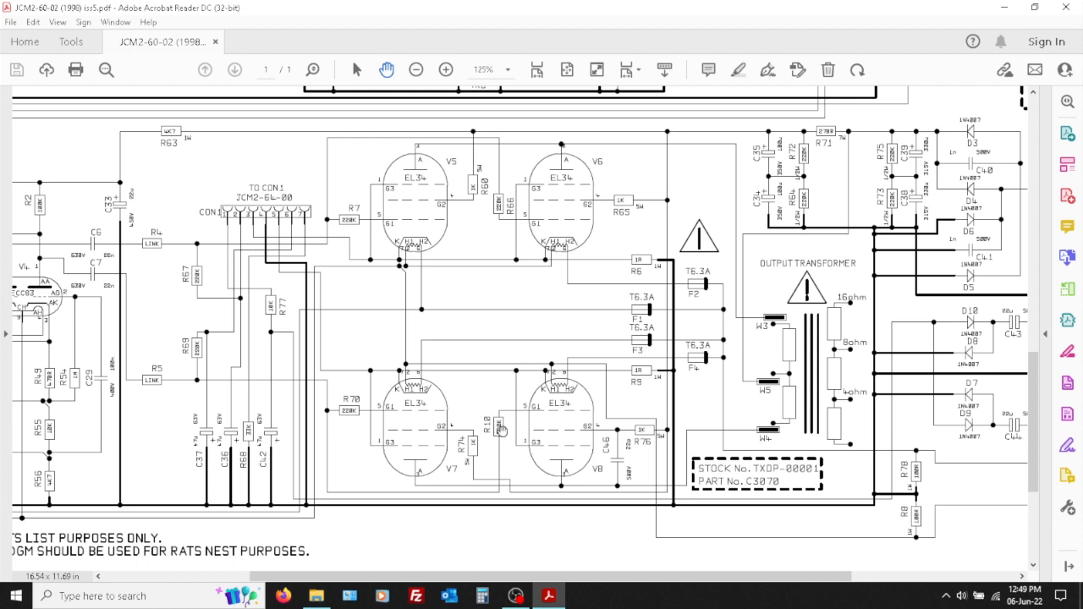
{"action": "mouse_move", "coordinate": [498, 481]}
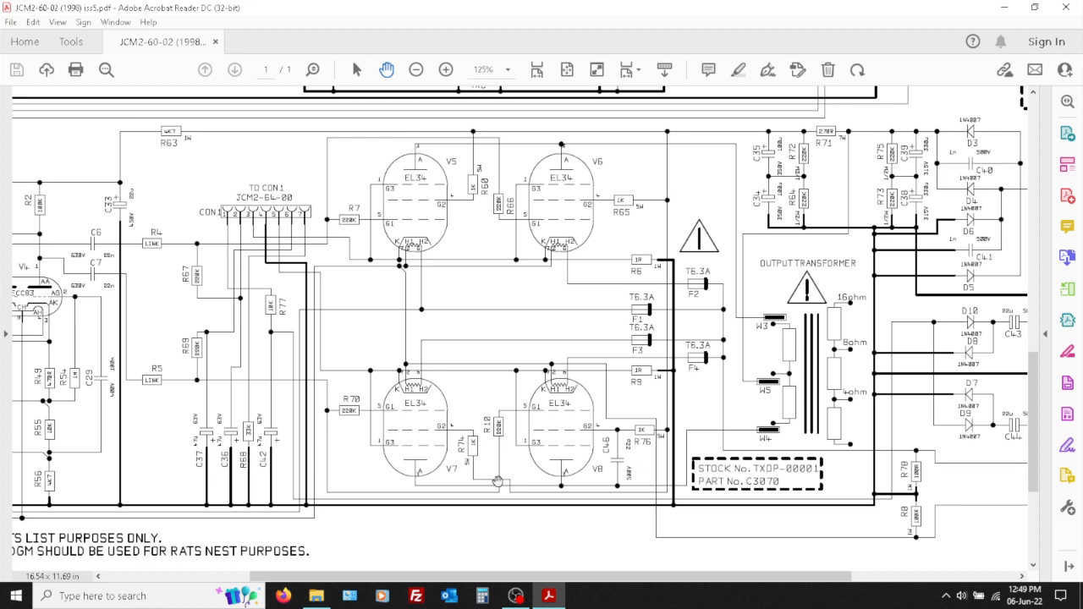
{"action": "mouse_move", "coordinate": [331, 412]}
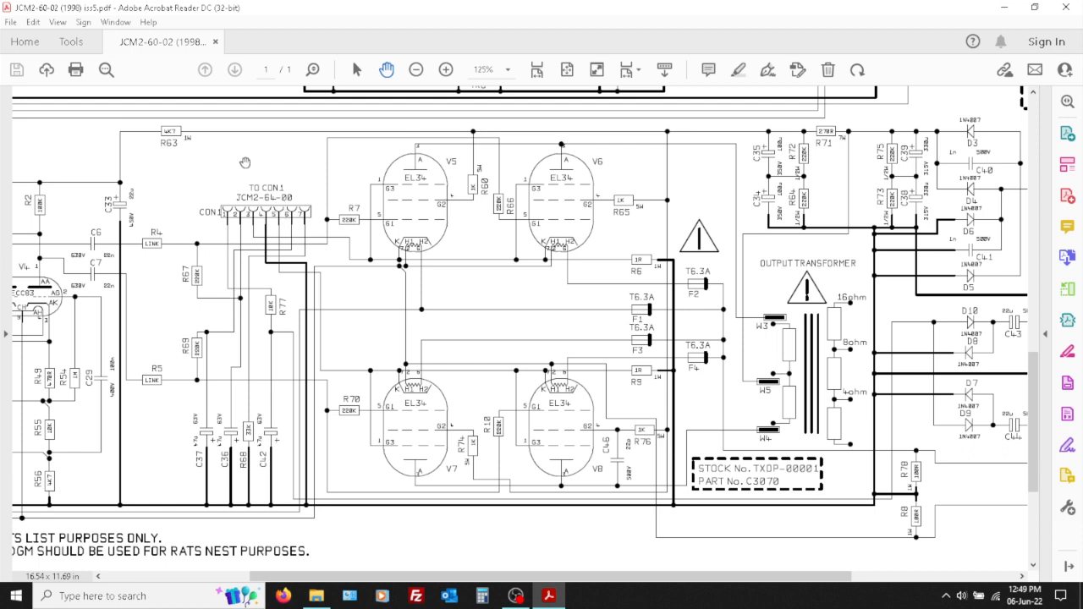
{"action": "mouse_move", "coordinate": [197, 147]}
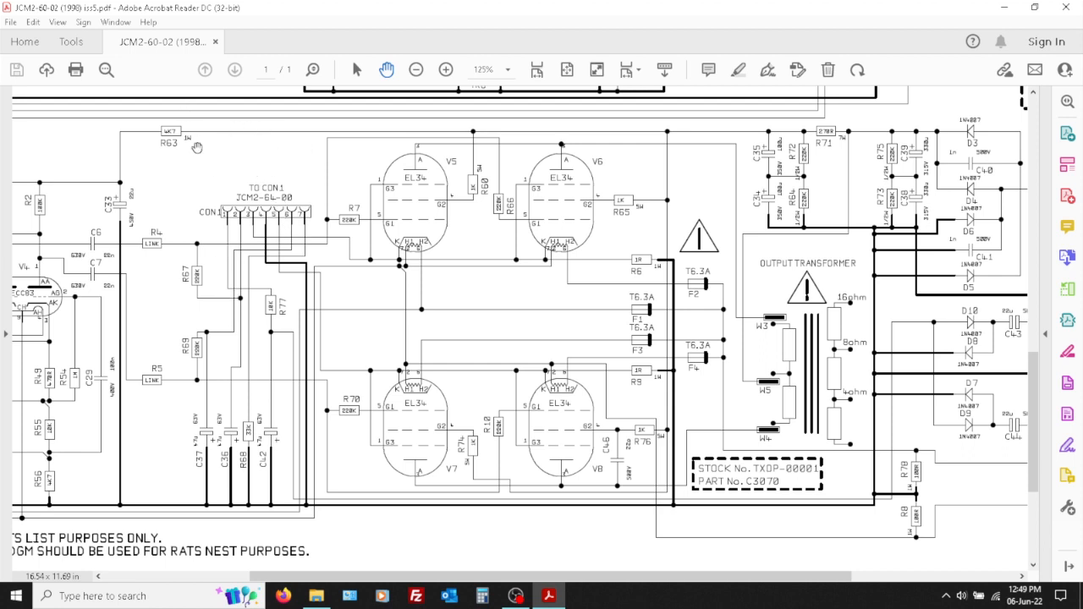
{"action": "mouse_move", "coordinate": [251, 235]}
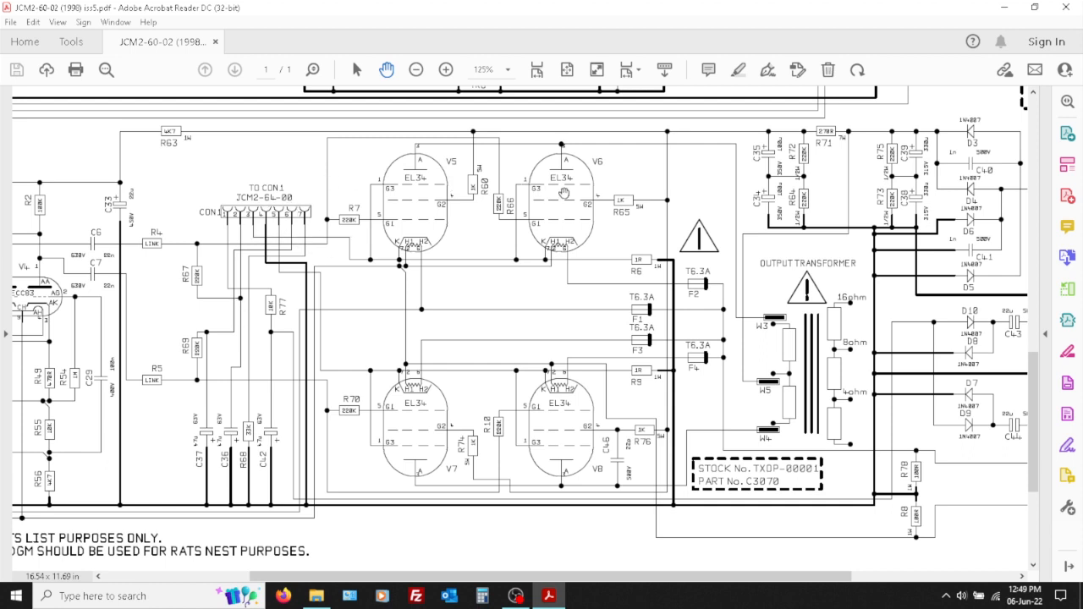
{"action": "mouse_move", "coordinate": [534, 419]}
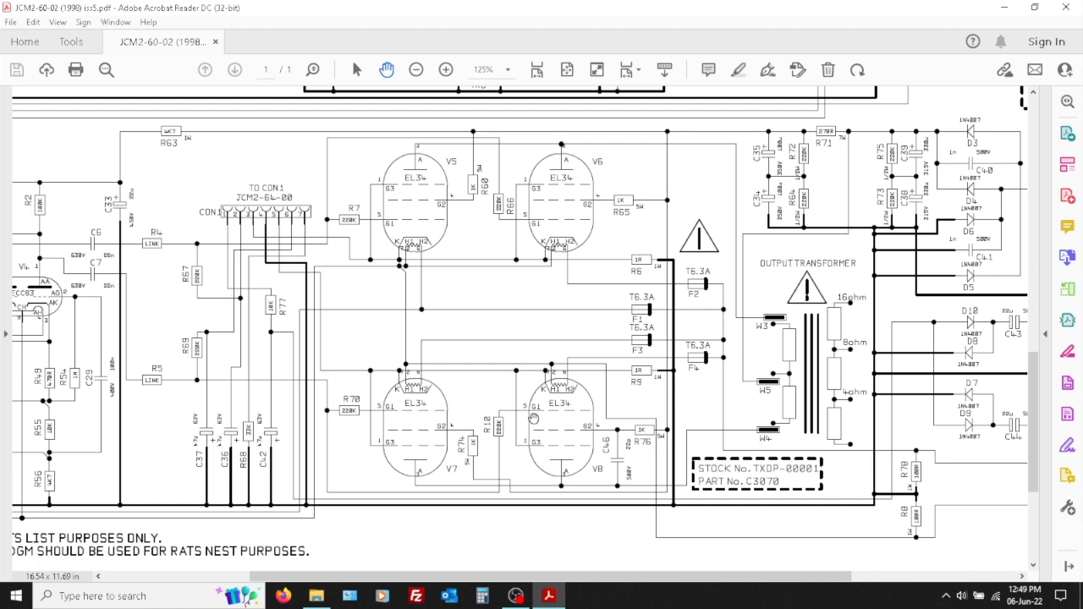
{"action": "mouse_move", "coordinate": [640, 363]}
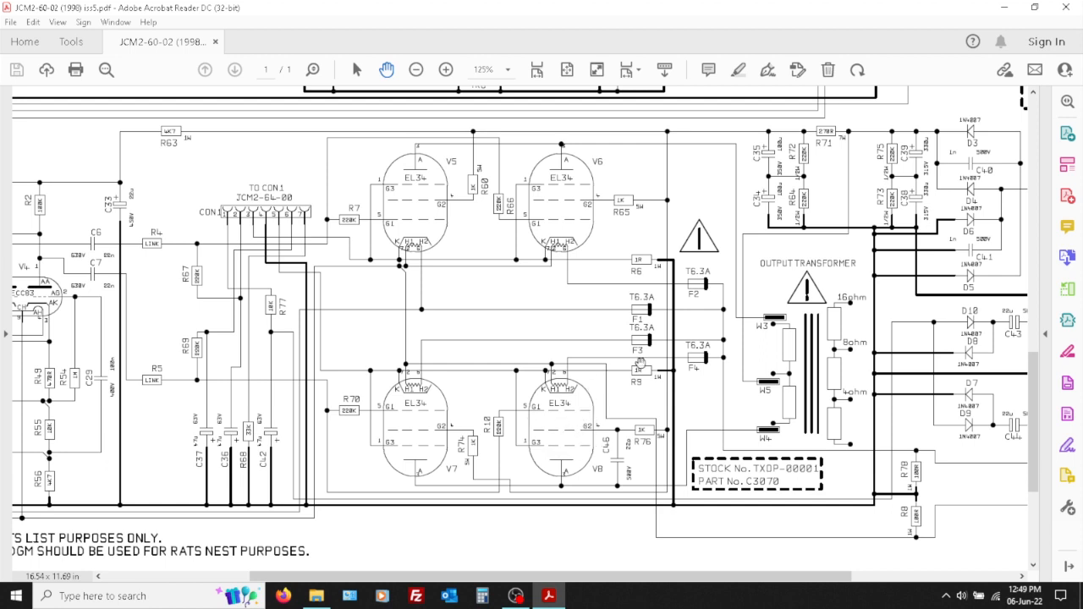
{"action": "mouse_move", "coordinate": [646, 302]}
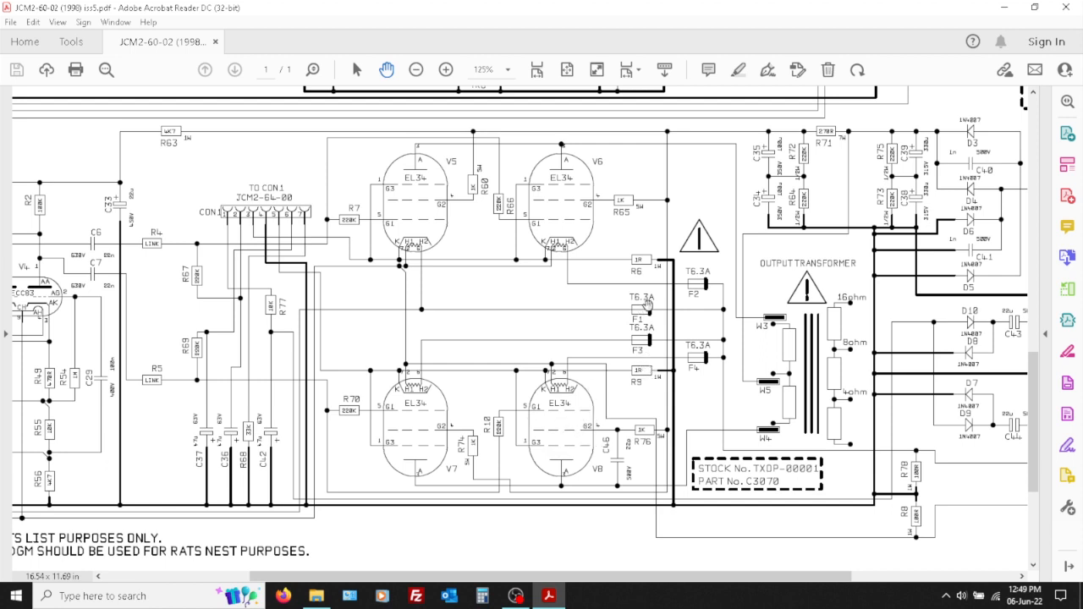
{"action": "mouse_move", "coordinate": [545, 425]}
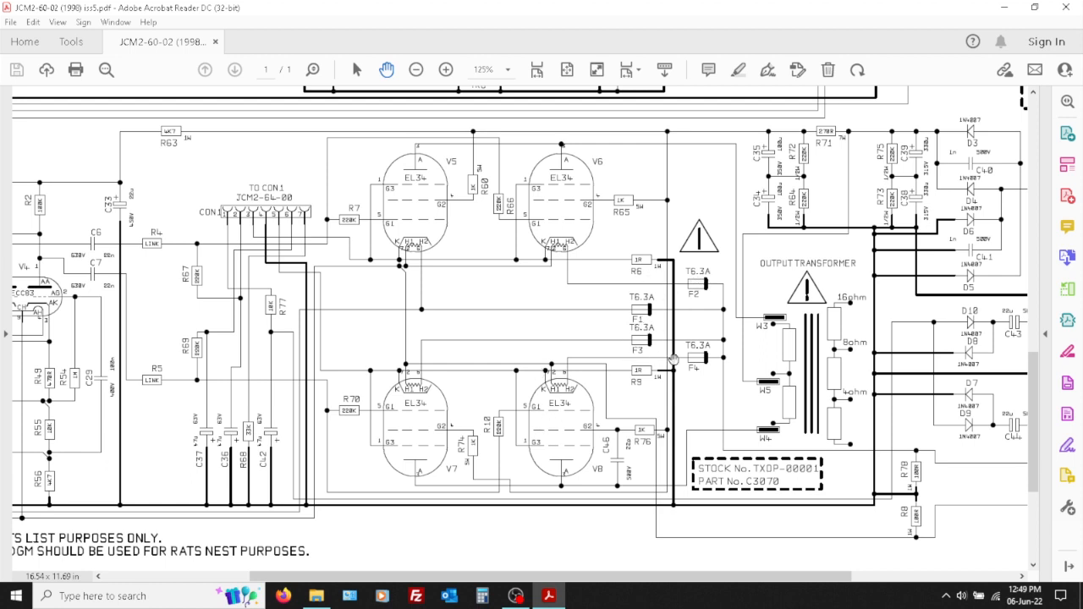
{"action": "mouse_move", "coordinate": [635, 368]}
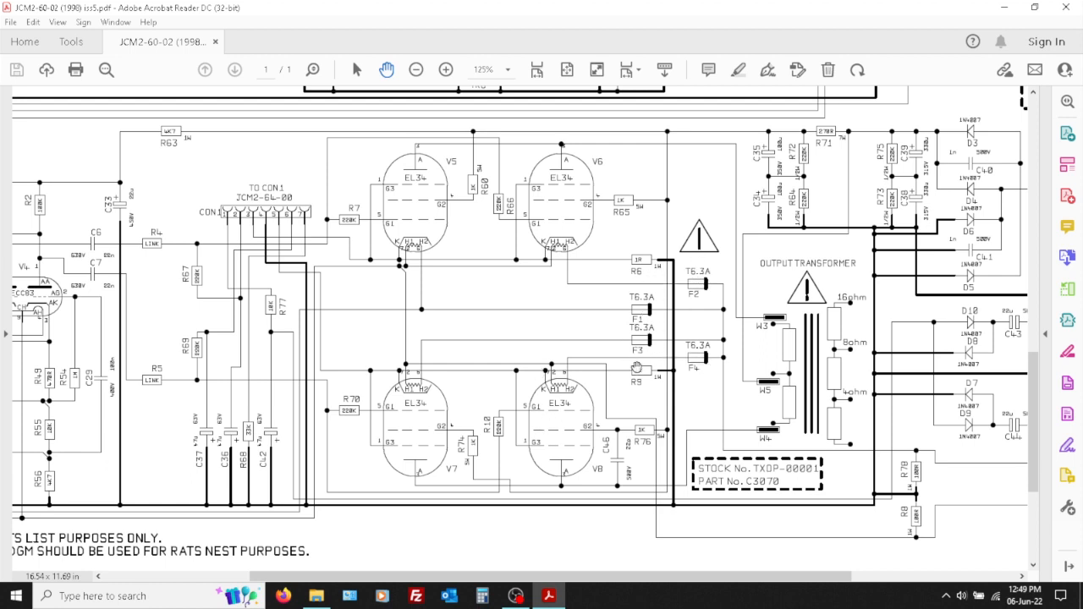
{"action": "mouse_move", "coordinate": [569, 412]}
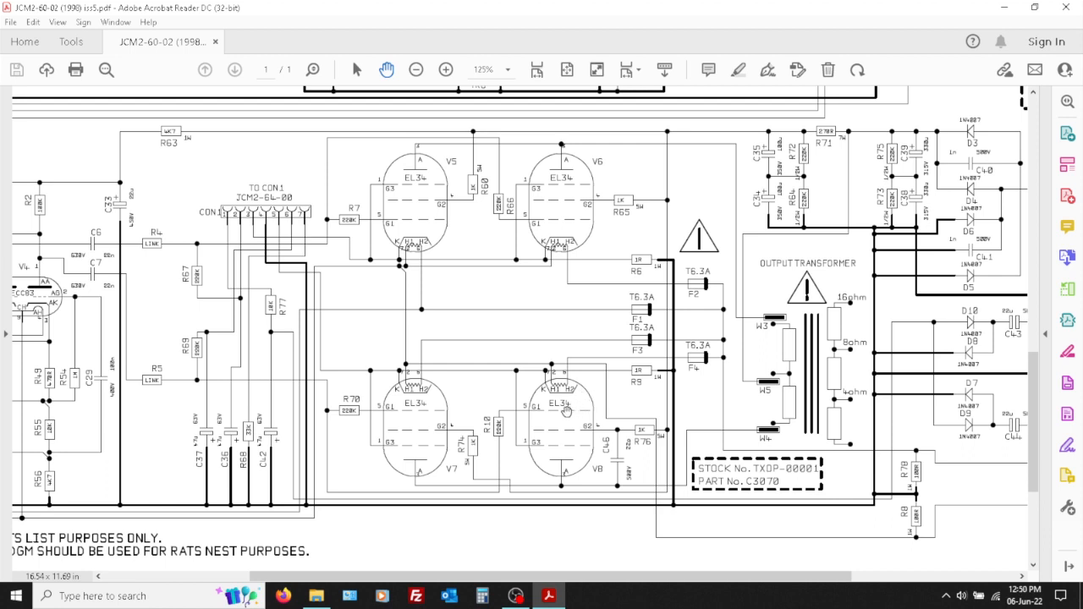
{"action": "mouse_move", "coordinate": [217, 398]}
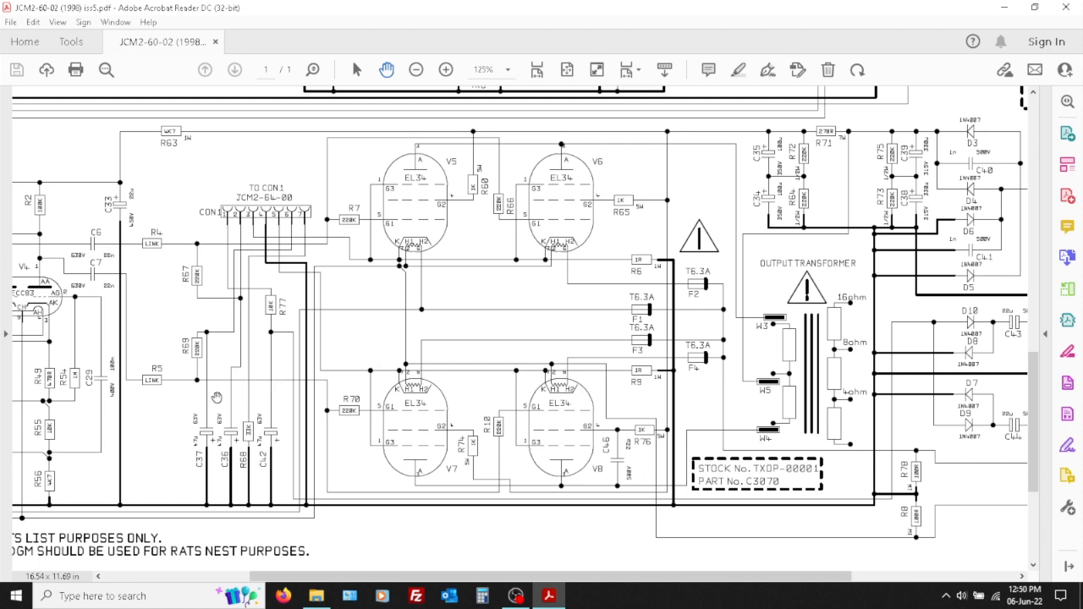
{"action": "mouse_move", "coordinate": [237, 348]}
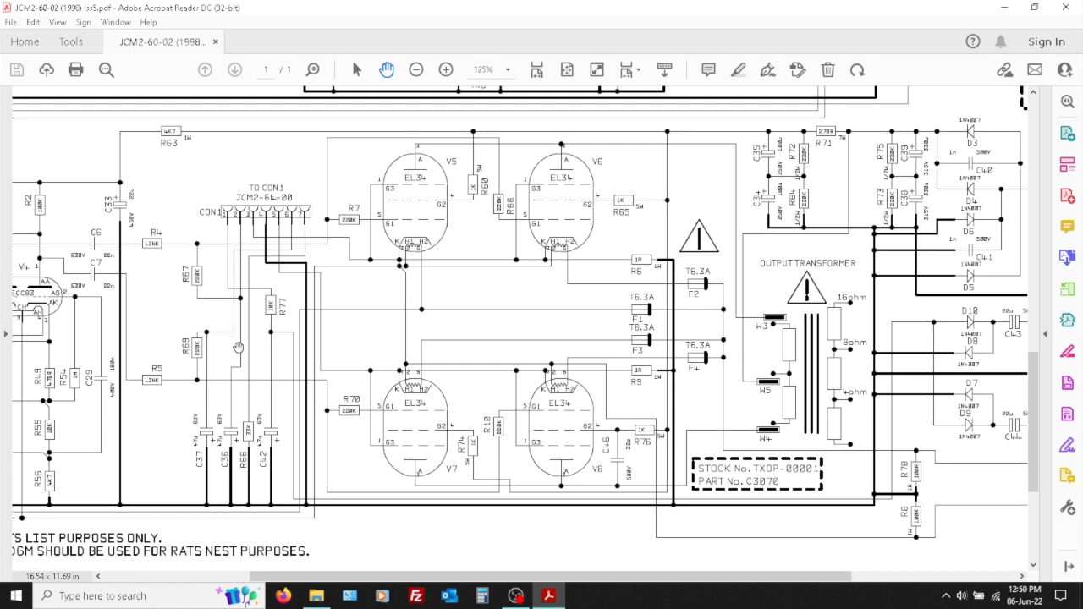
{"action": "mouse_move", "coordinate": [538, 435]}
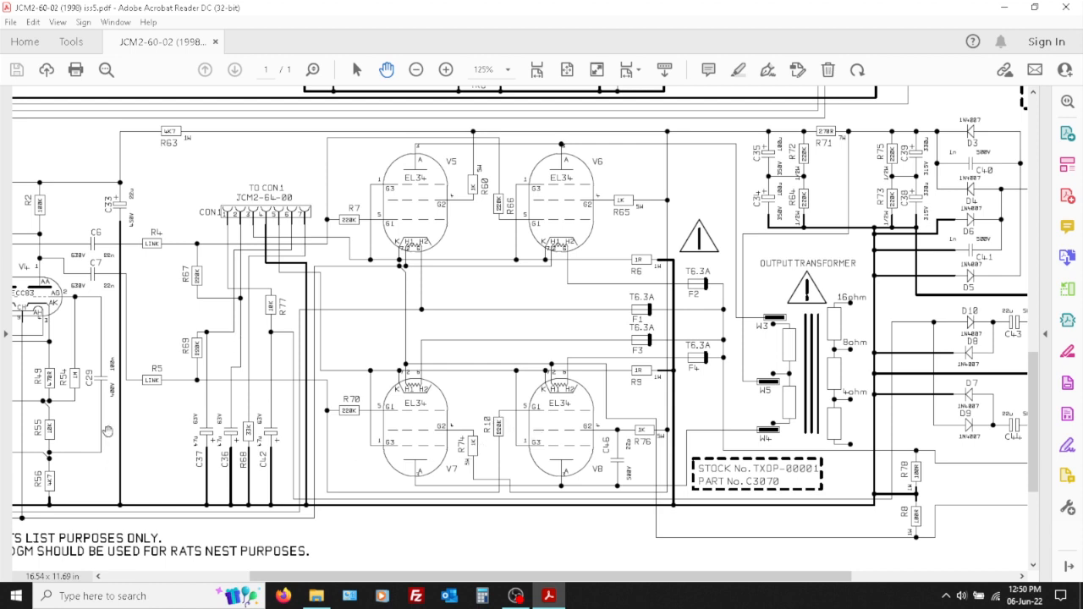
{"action": "mouse_move", "coordinate": [237, 385]}
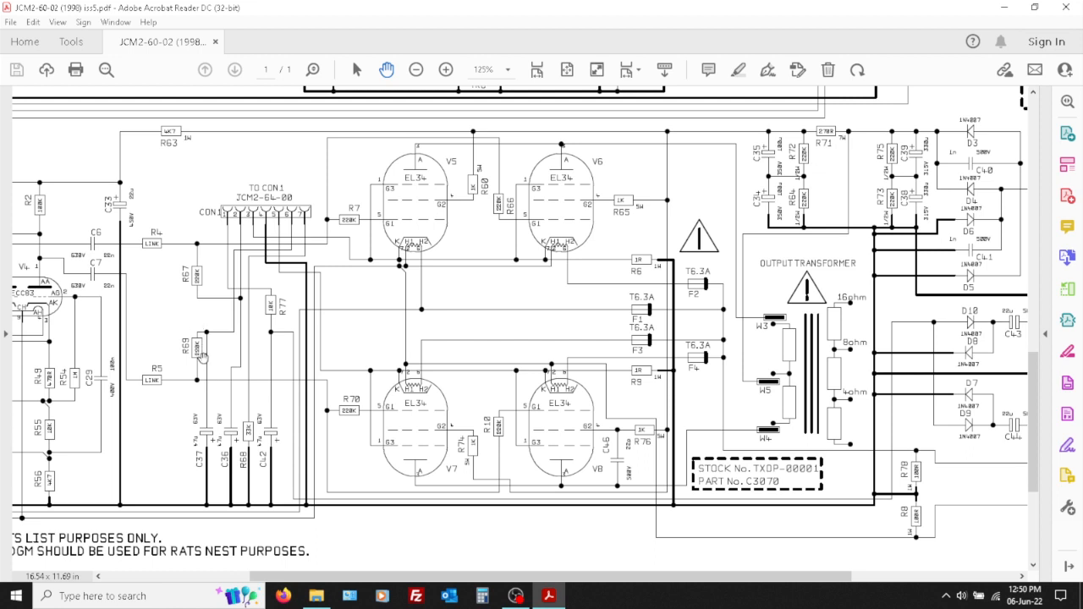
{"action": "mouse_move", "coordinate": [275, 428]}
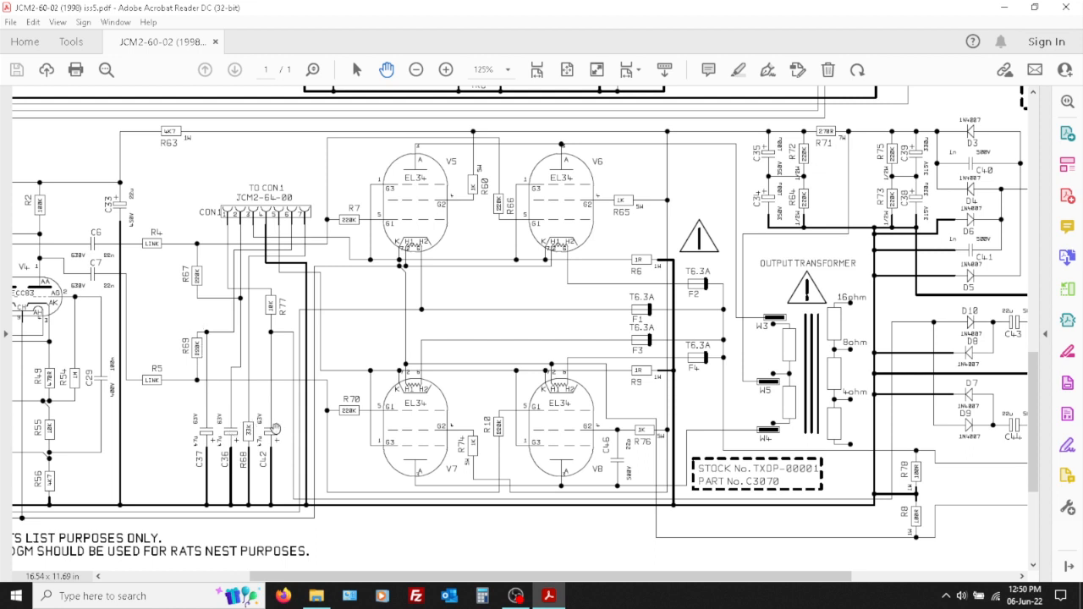
{"action": "mouse_move", "coordinate": [402, 270]}
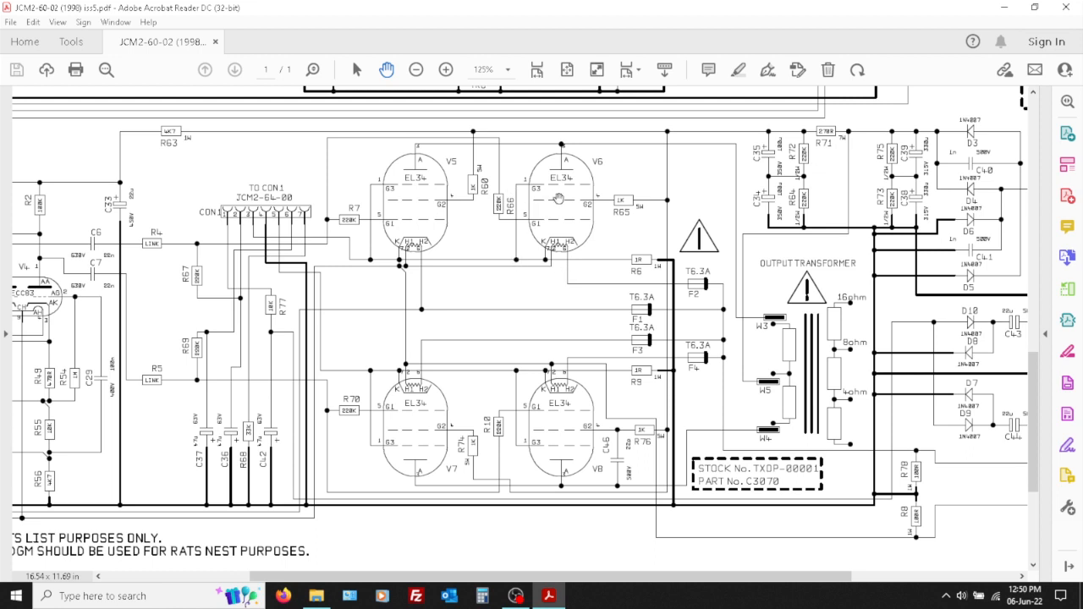
{"action": "mouse_move", "coordinate": [471, 186]}
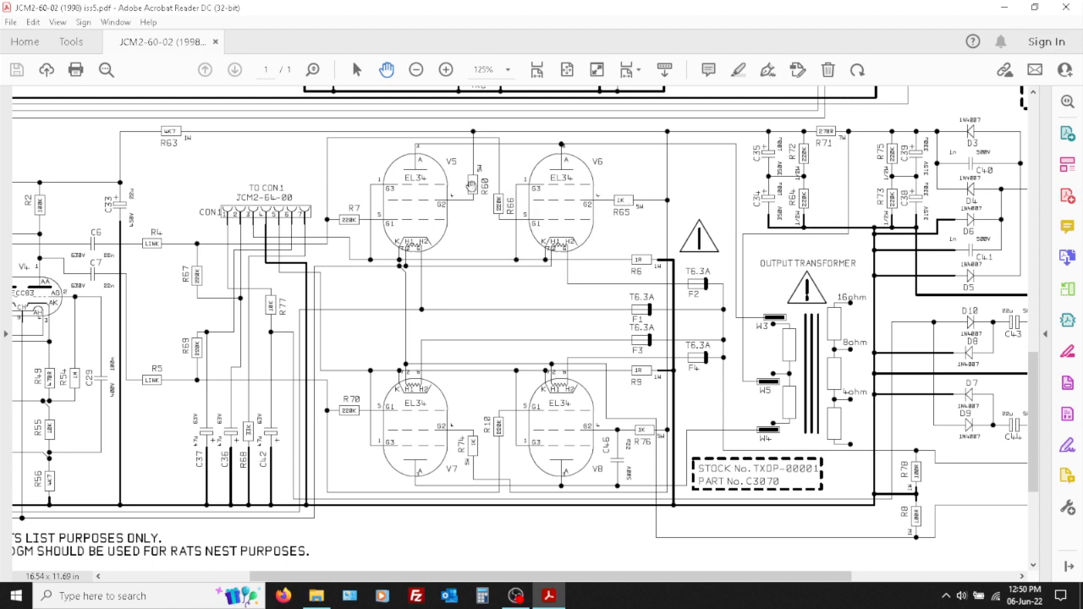
{"action": "mouse_move", "coordinate": [481, 452]}
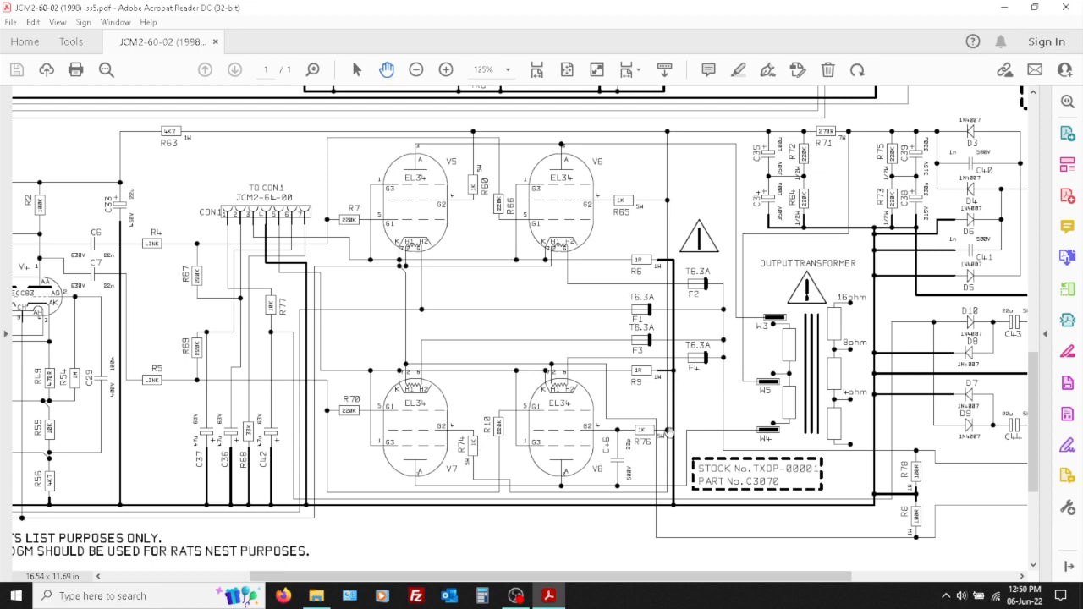
{"action": "mouse_move", "coordinate": [616, 373]}
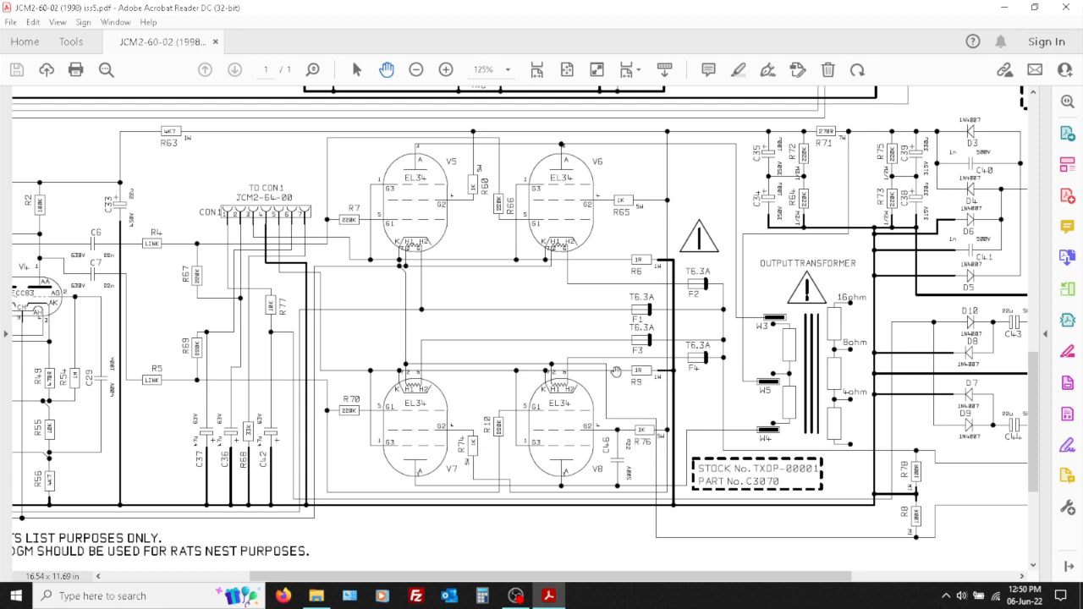
{"action": "mouse_move", "coordinate": [643, 394]}
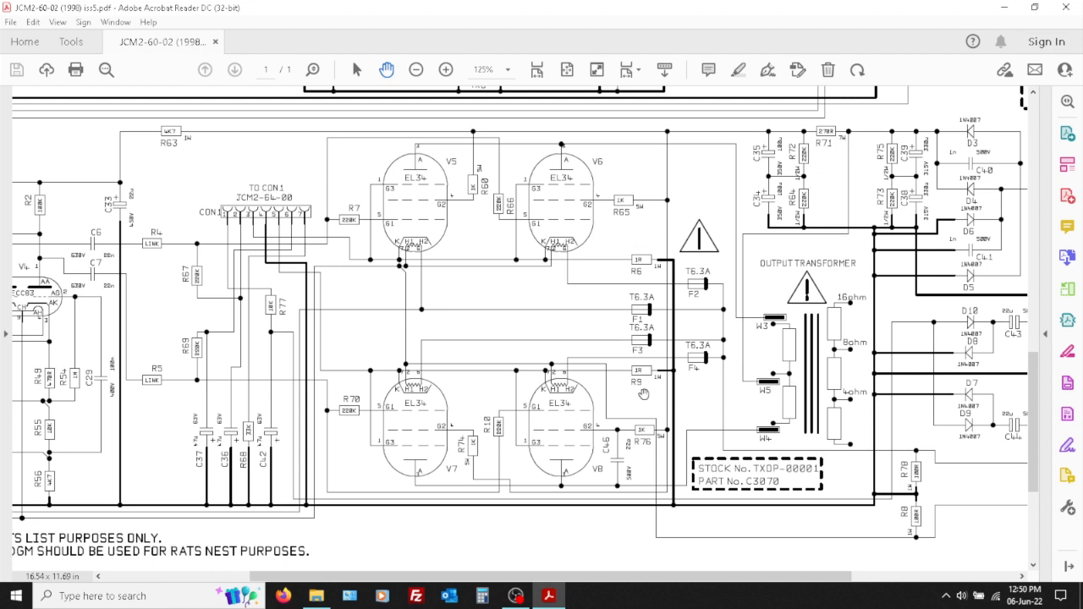
{"action": "mouse_move", "coordinate": [627, 300]}
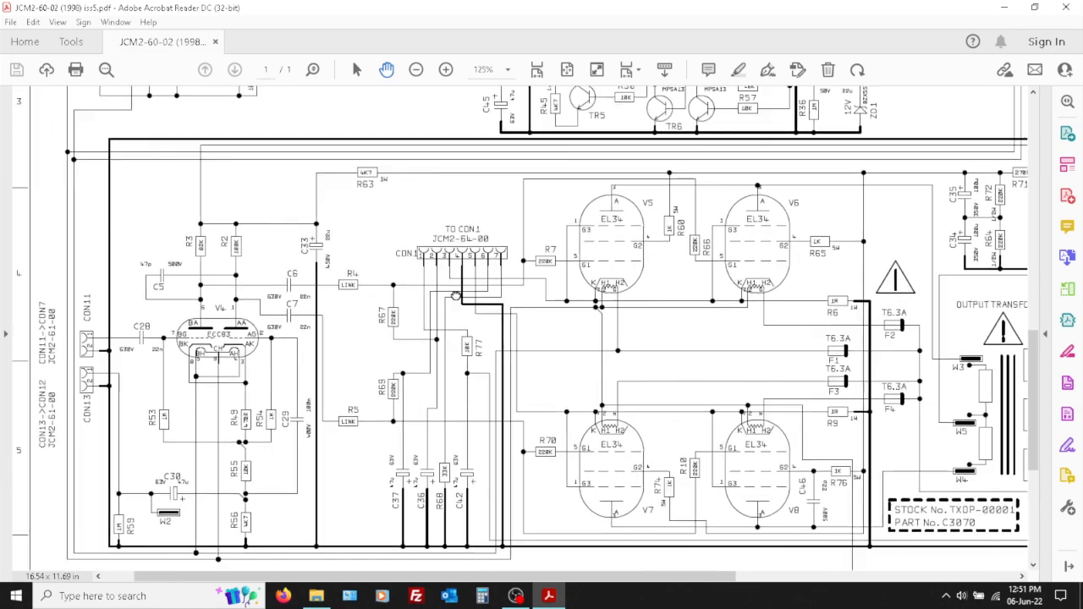
{"action": "scroll", "scroll_direction": "down", "scroll_amount": 3}
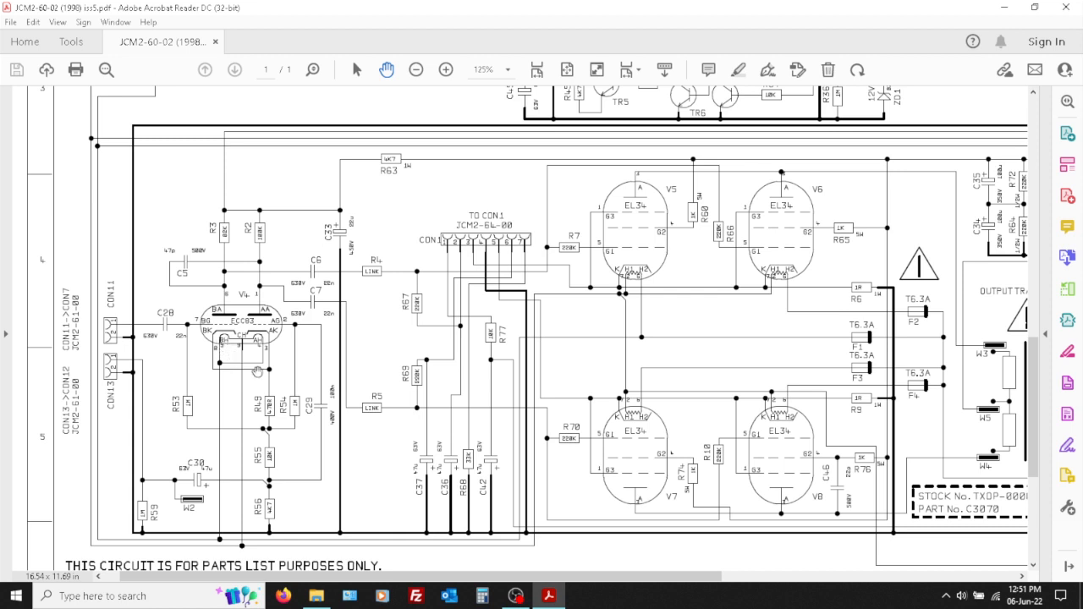
{"action": "mouse_move", "coordinate": [295, 365]}
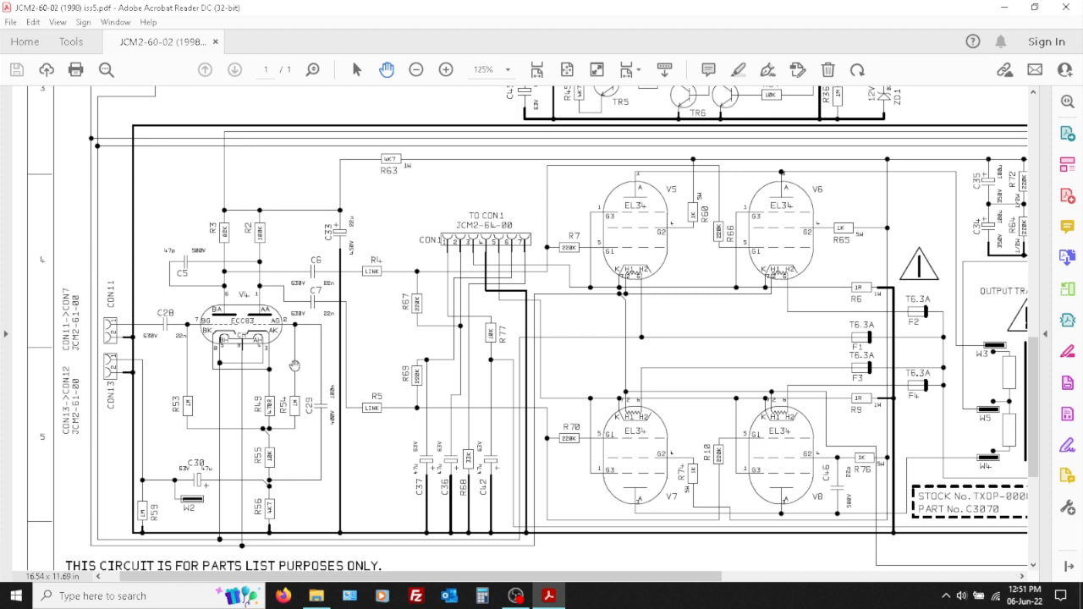
{"action": "mouse_move", "coordinate": [502, 308]}
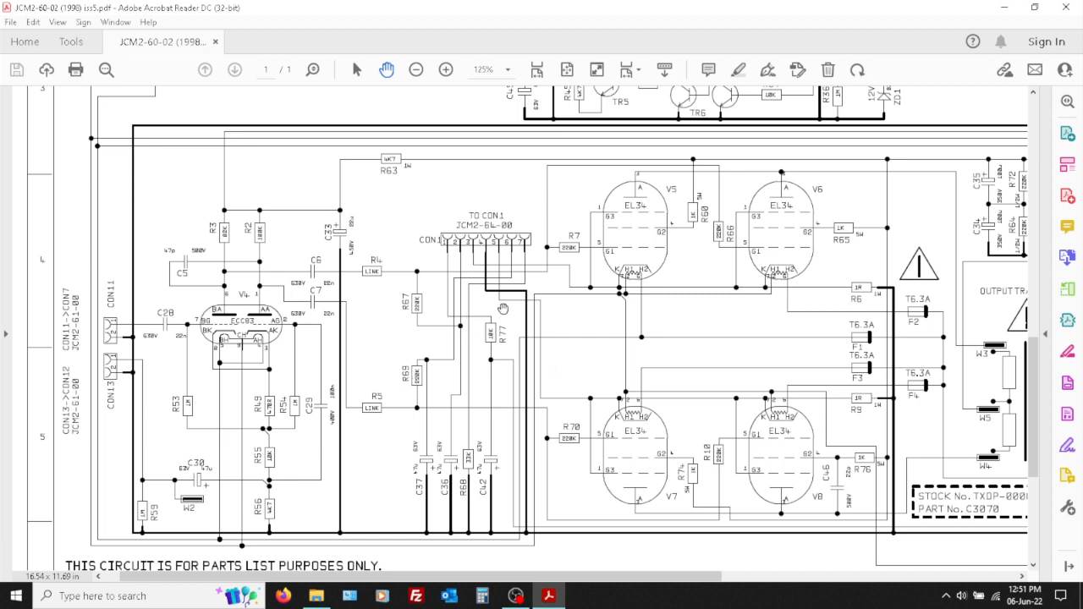
{"action": "mouse_move", "coordinate": [488, 315]}
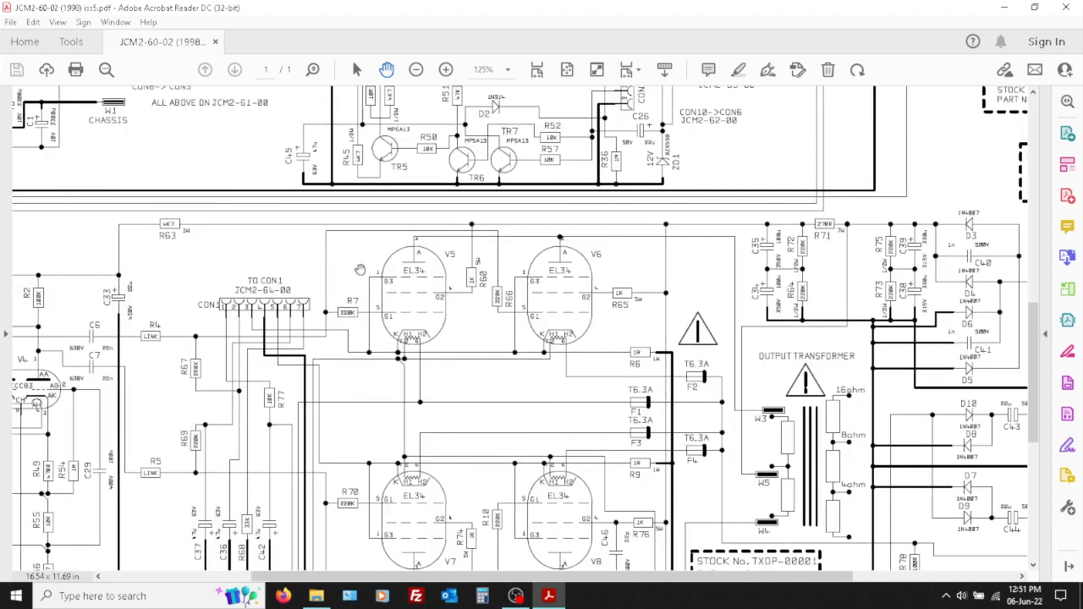
{"action": "scroll", "scroll_direction": "down", "scroll_amount": 3}
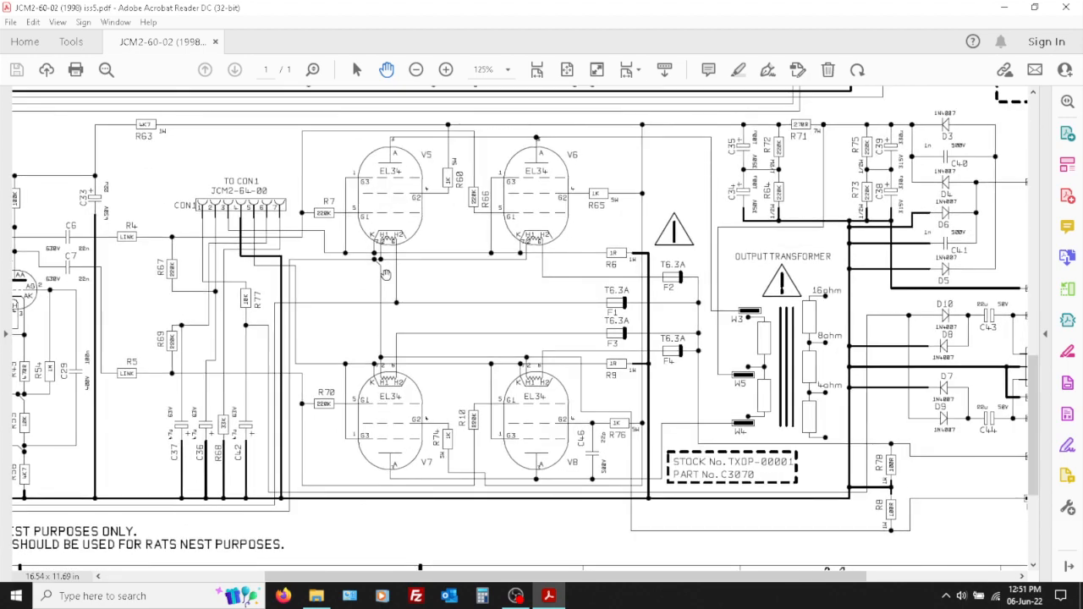
{"action": "scroll", "scroll_direction": "down", "scroll_amount": 3}
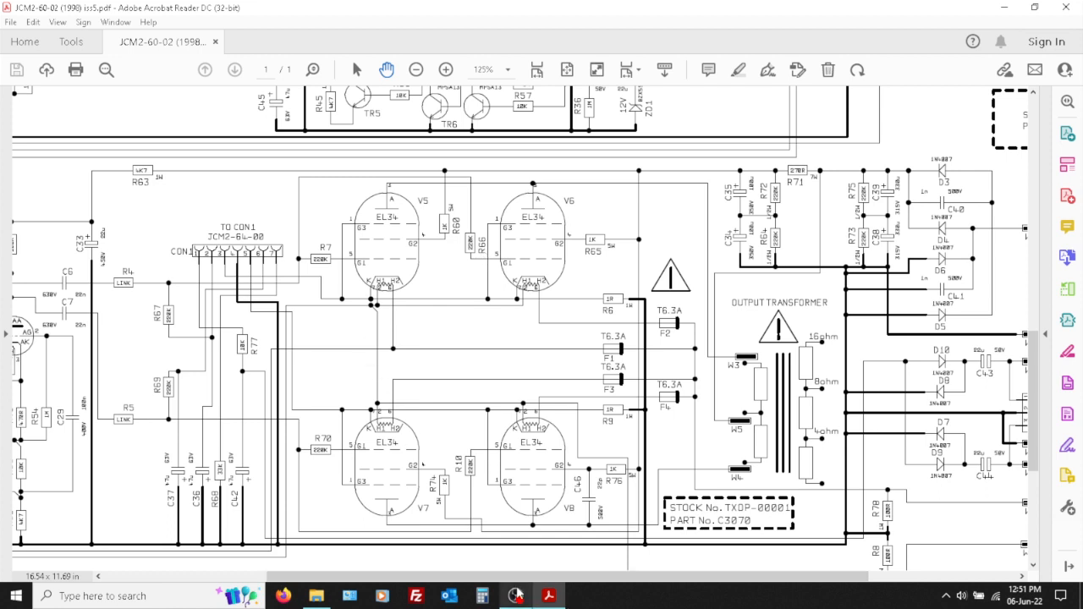
{"action": "mouse_move", "coordinate": [516, 596]}
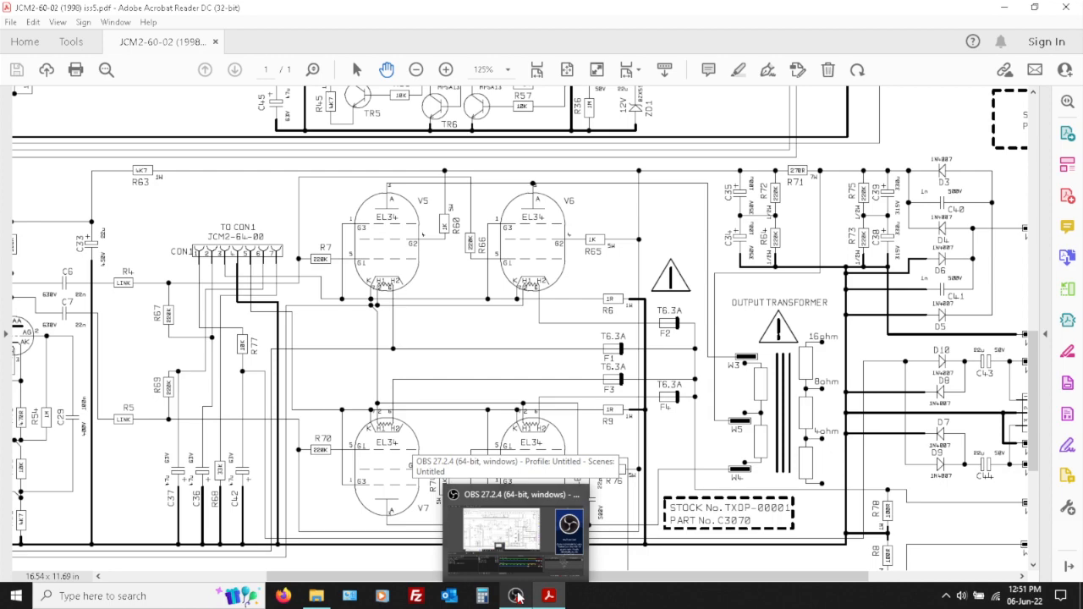